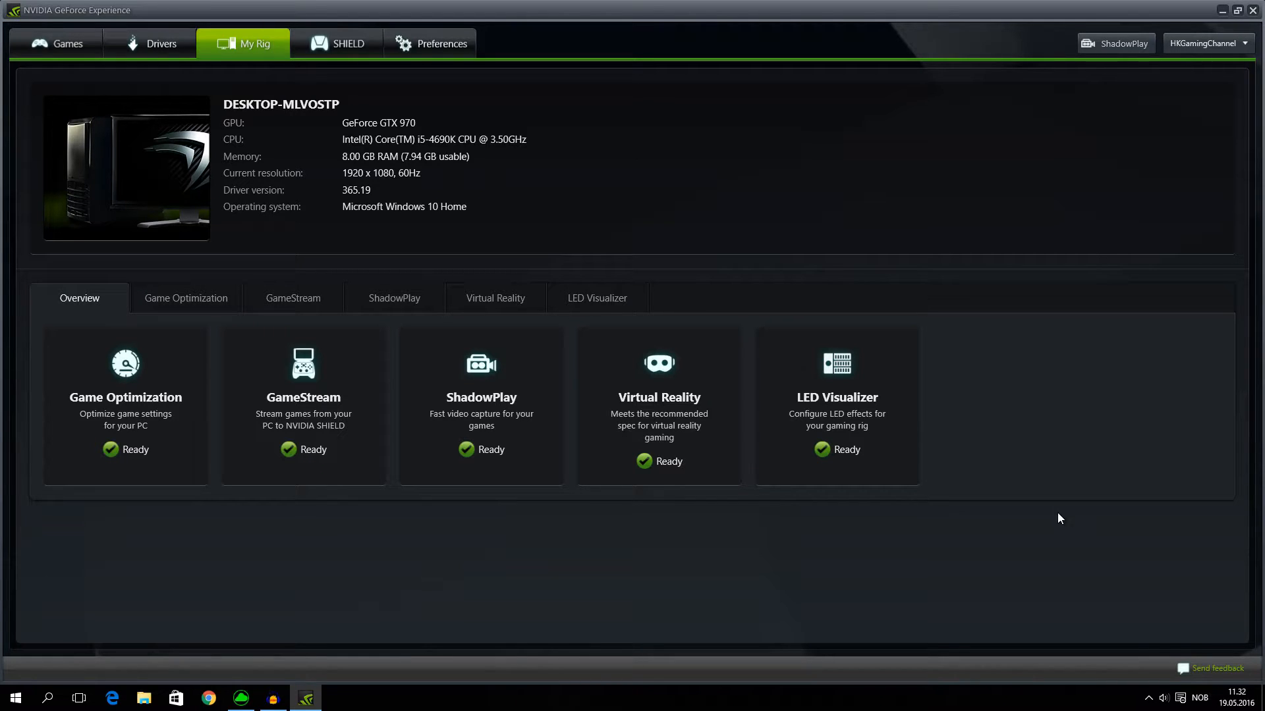
mouse_move(1149, 698)
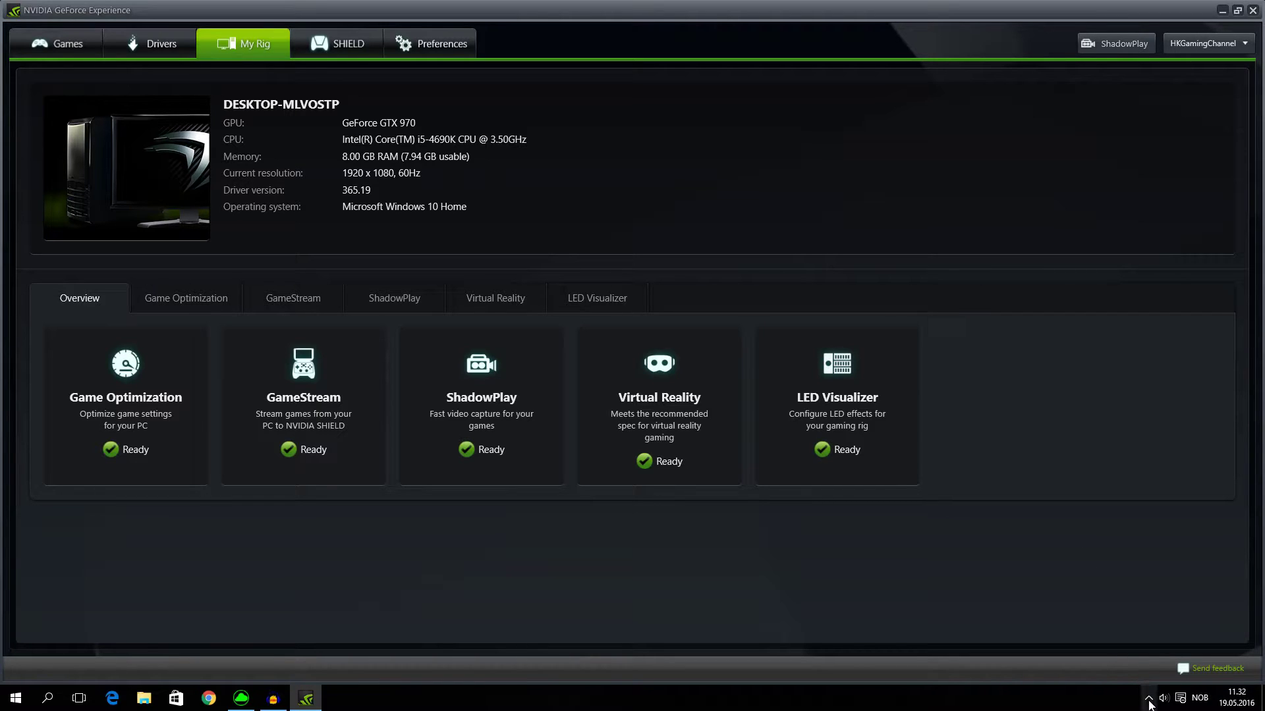
- Open the Windows Volume Mixer from the tray speaker icon, close it, then reopen it
left_click(1149, 697)
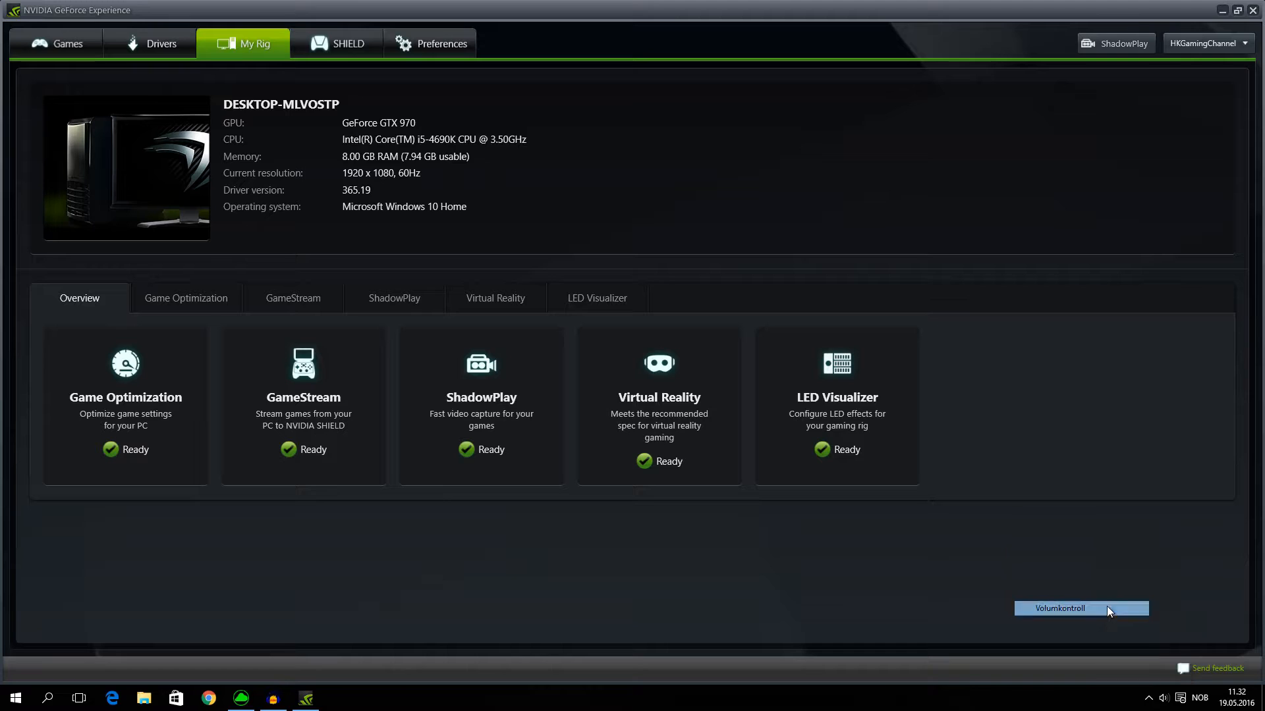
left_click(1059, 608)
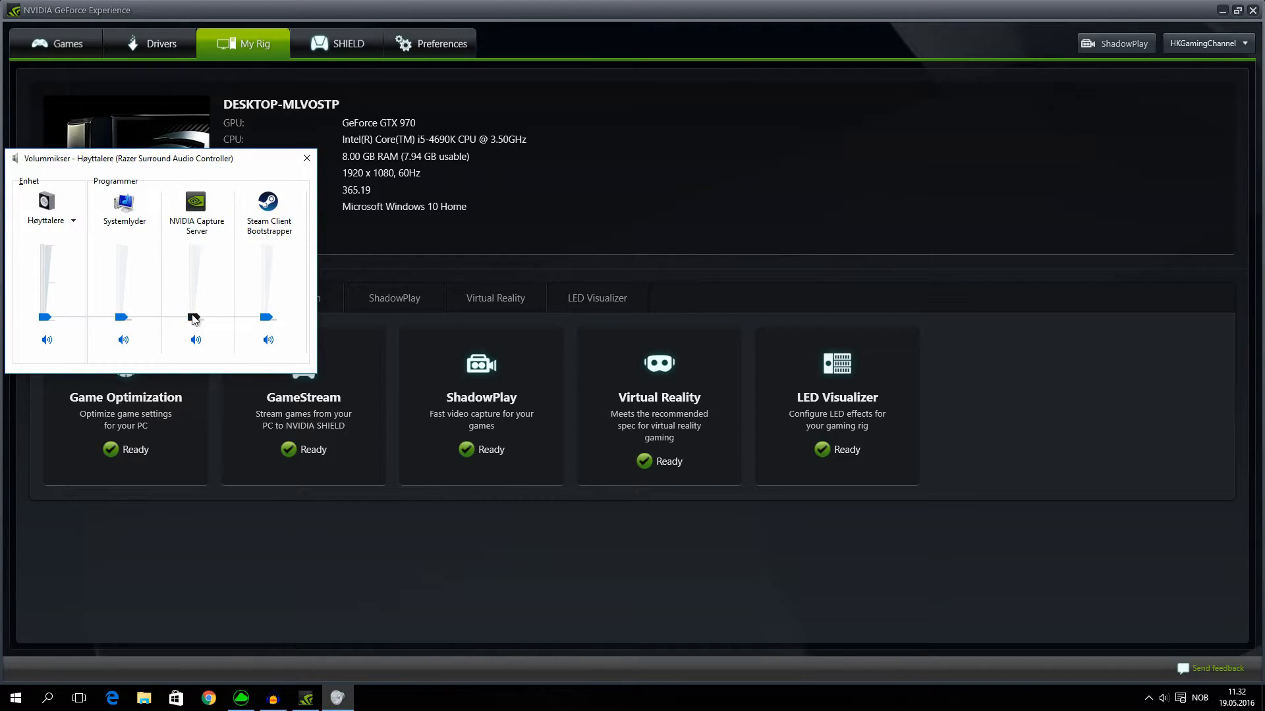
mouse_move(307, 158)
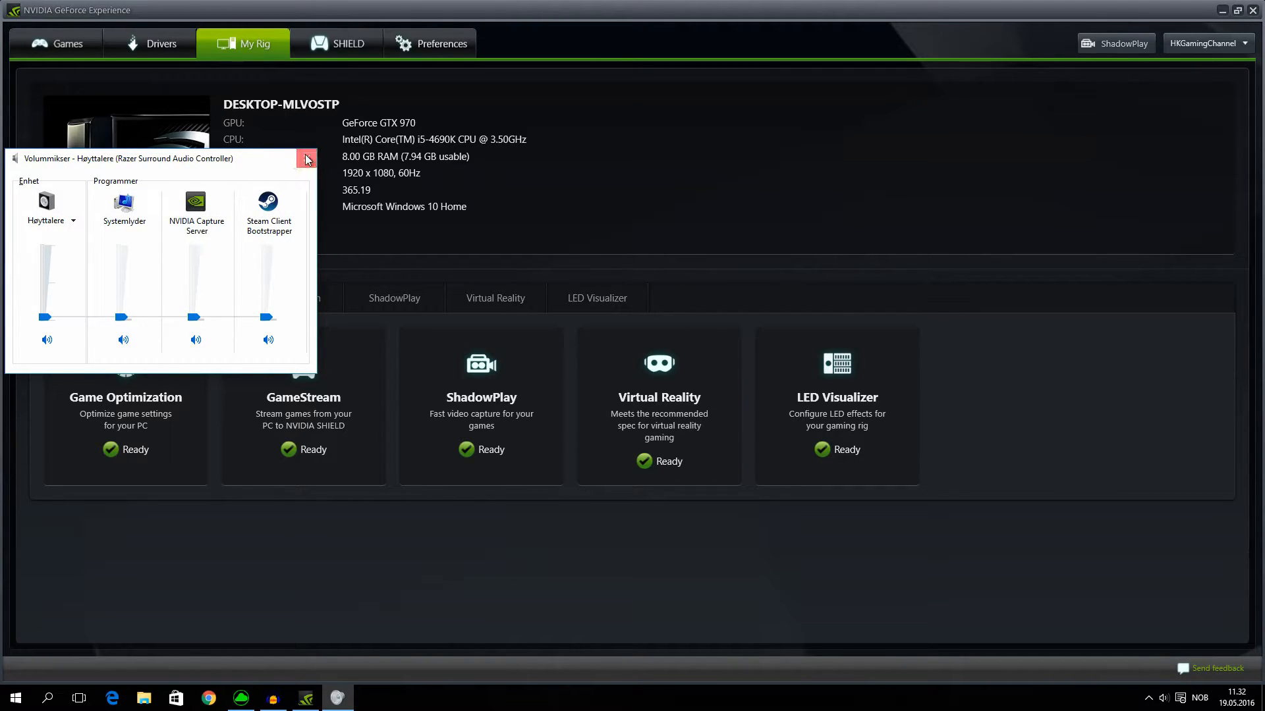
left_click(306, 158)
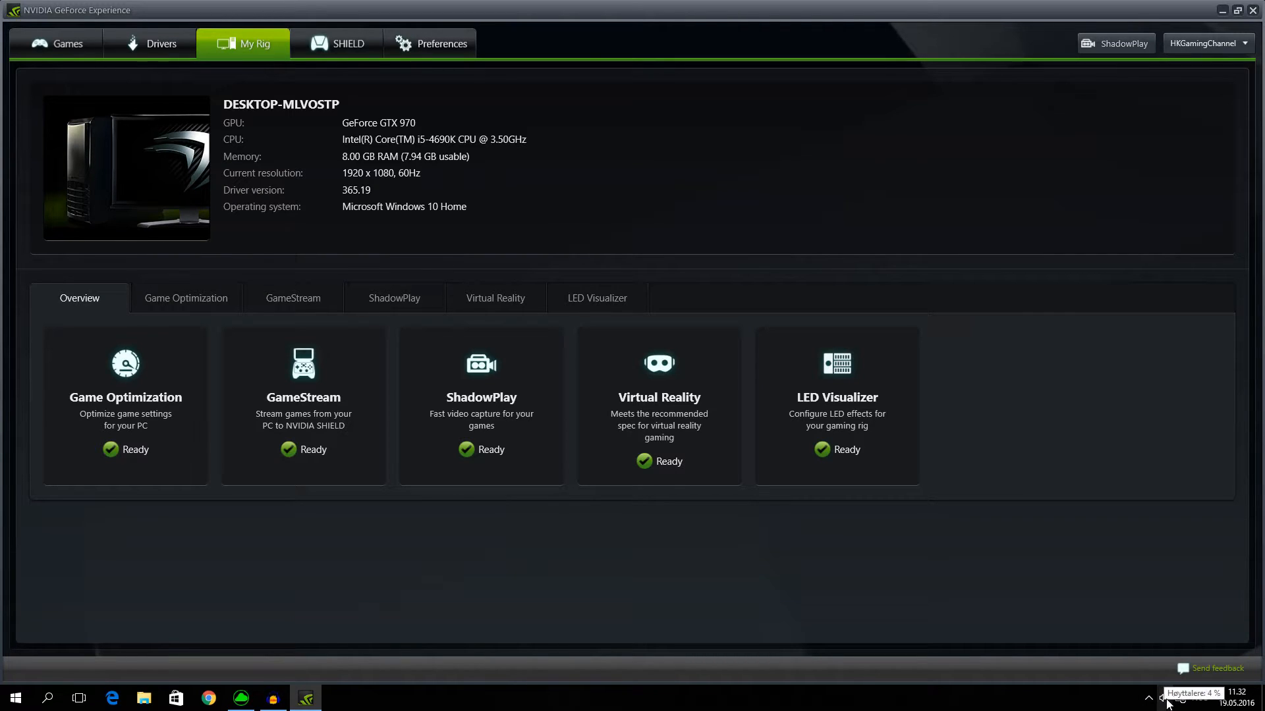
right_click(1161, 699)
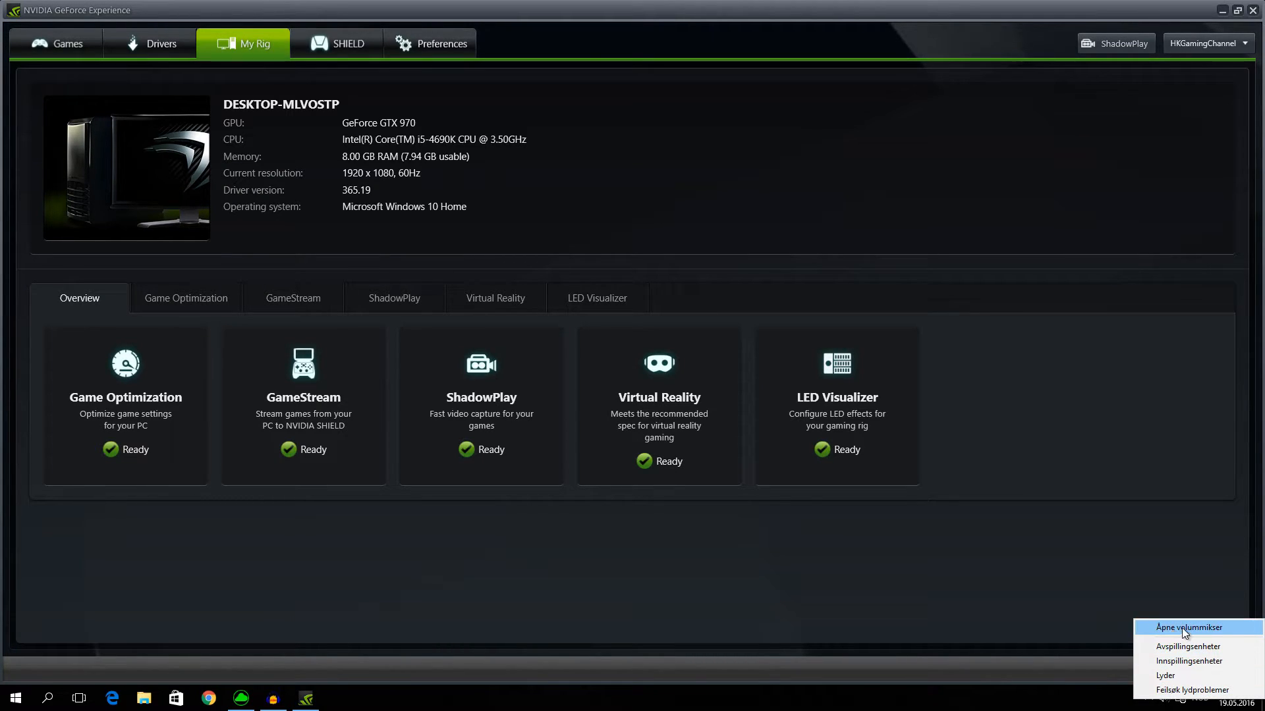
left_click(1194, 628)
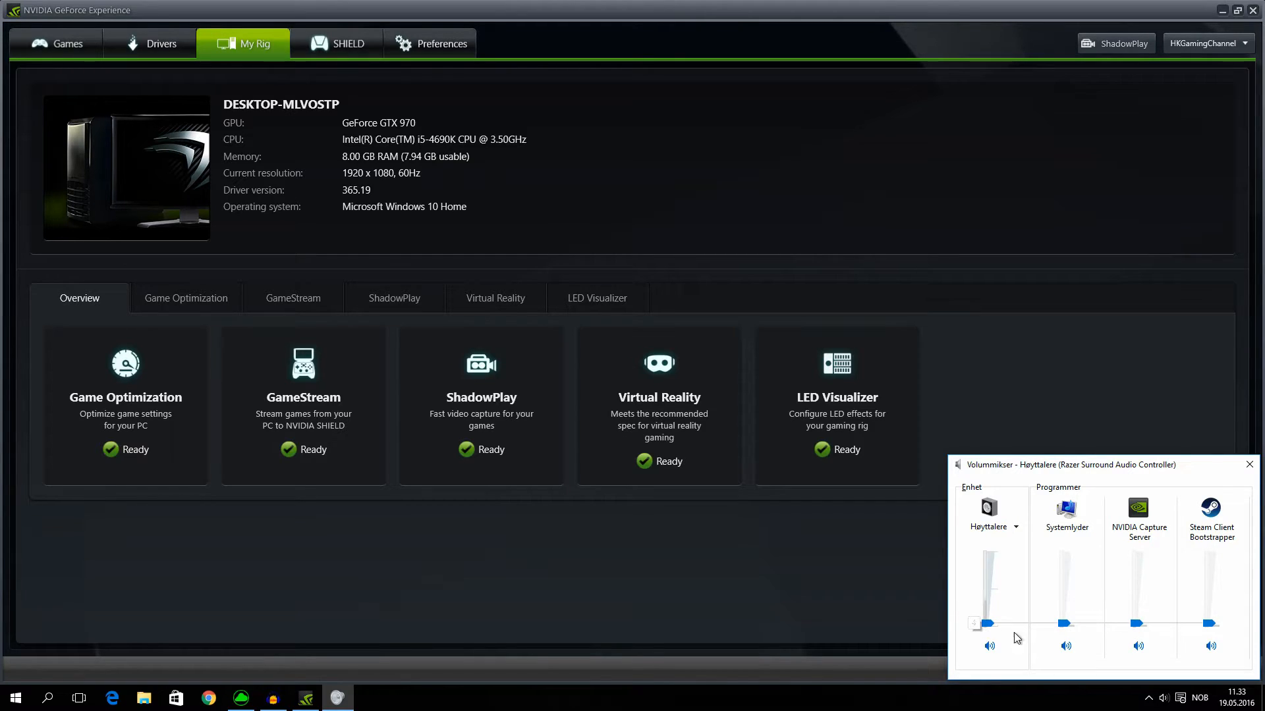
mouse_move(1207, 643)
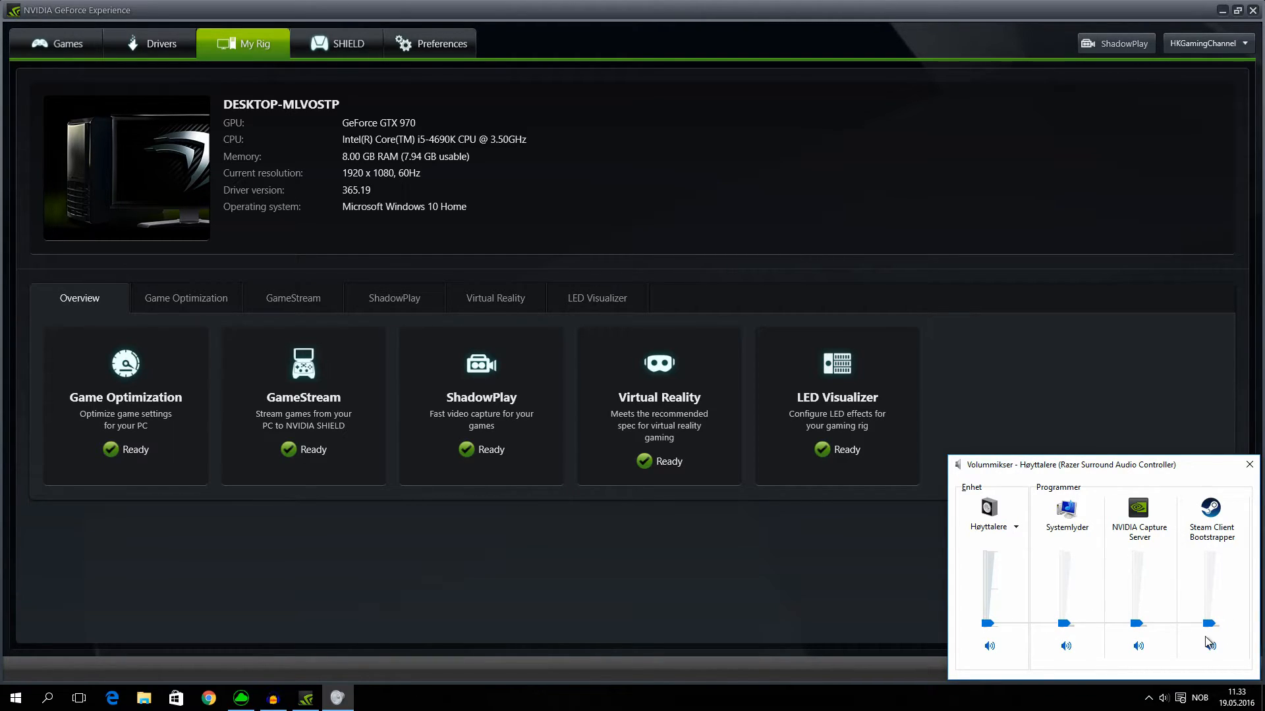
mouse_move(1118, 530)
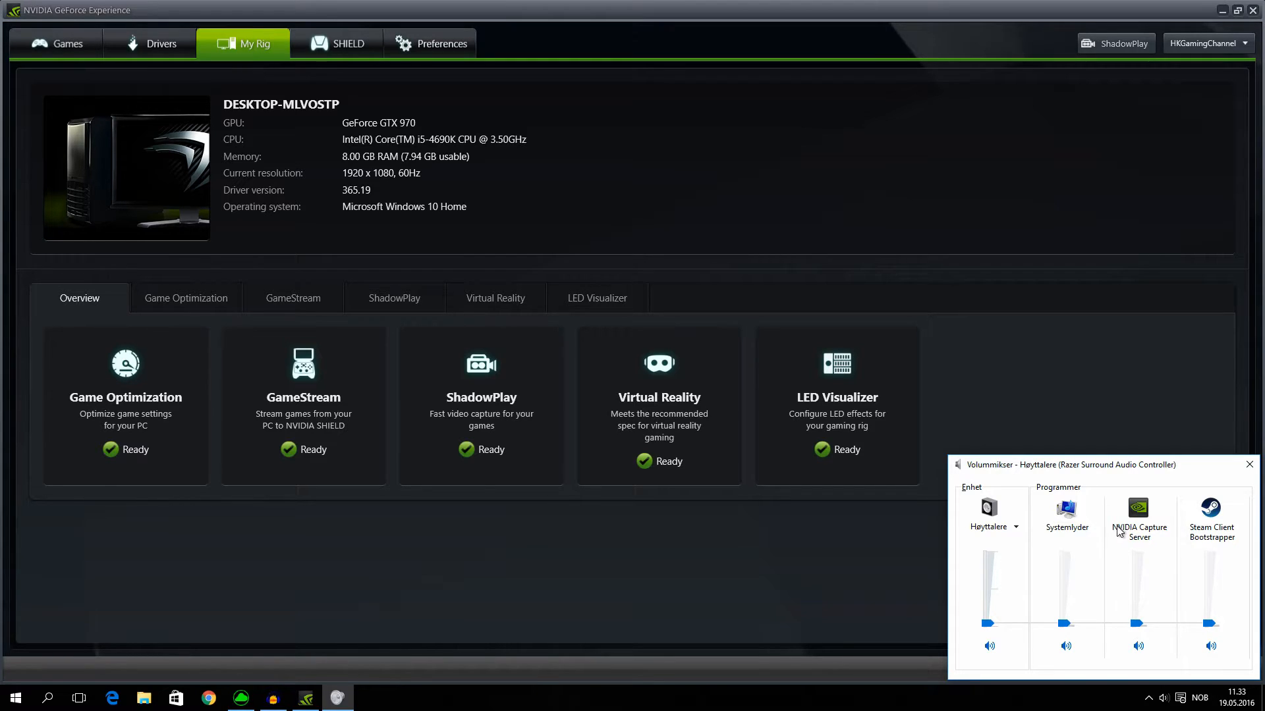
mouse_move(1140, 632)
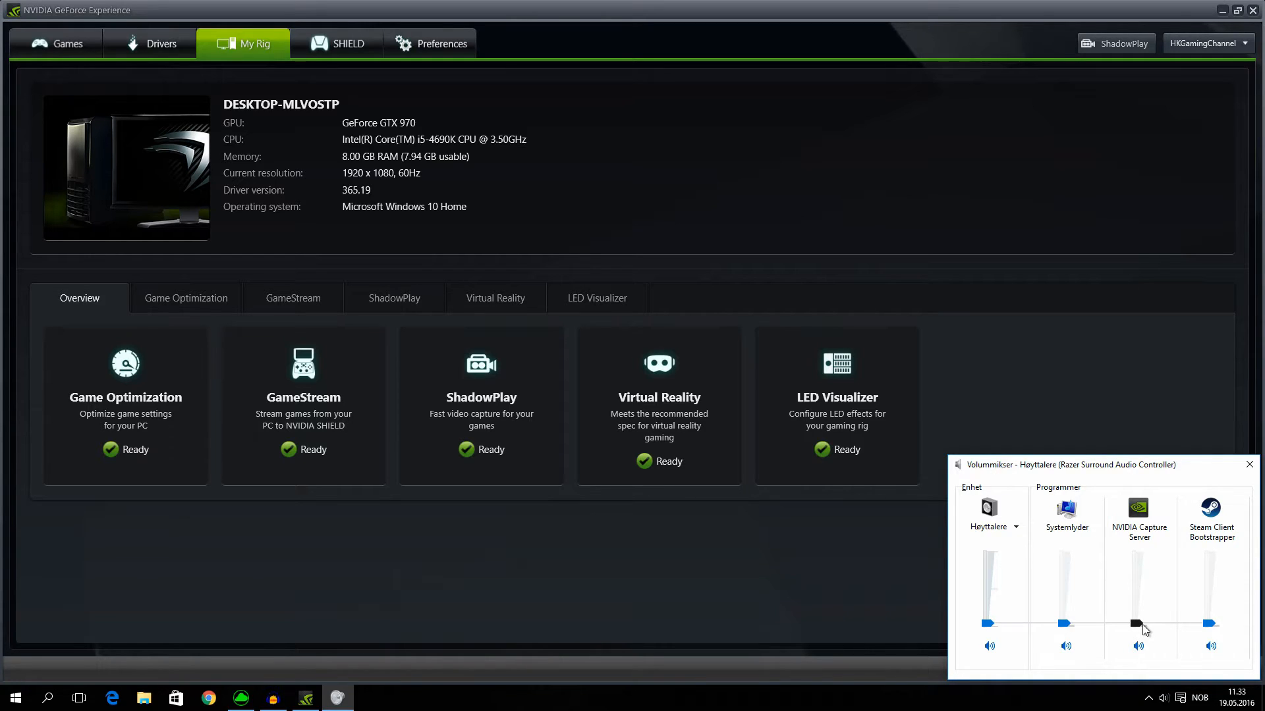
mouse_move(1138, 624)
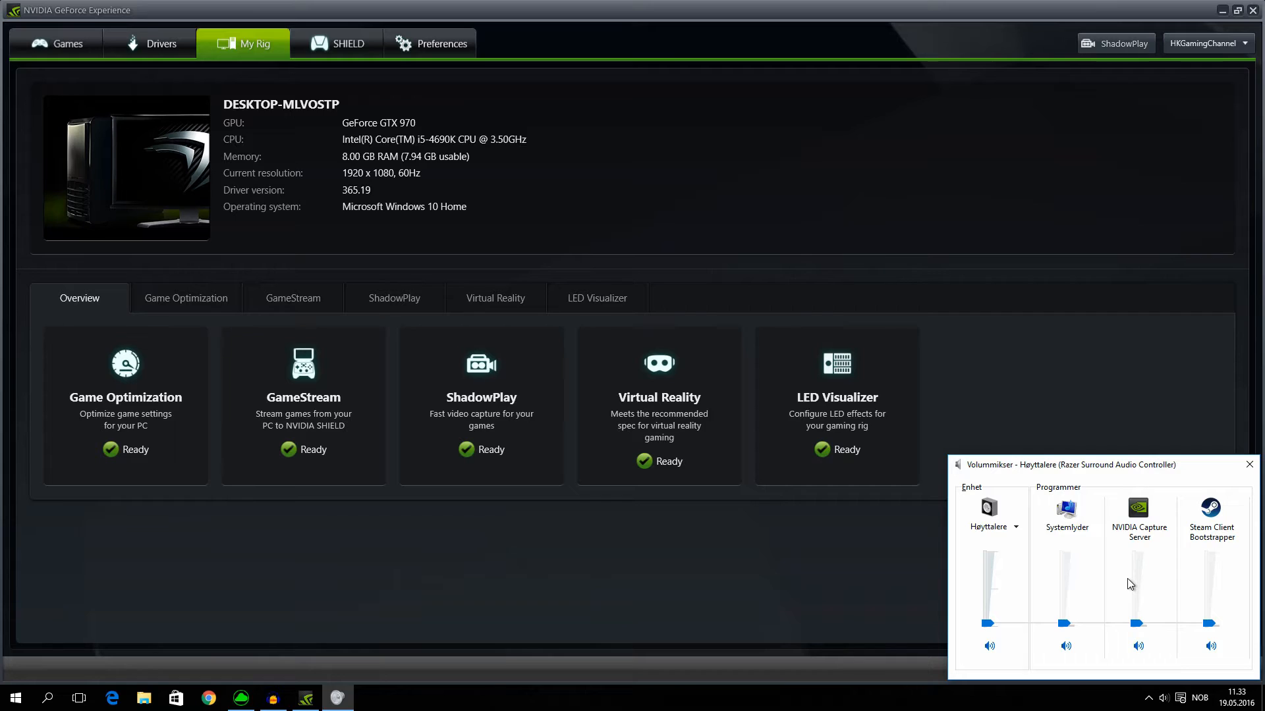
mouse_move(1145, 618)
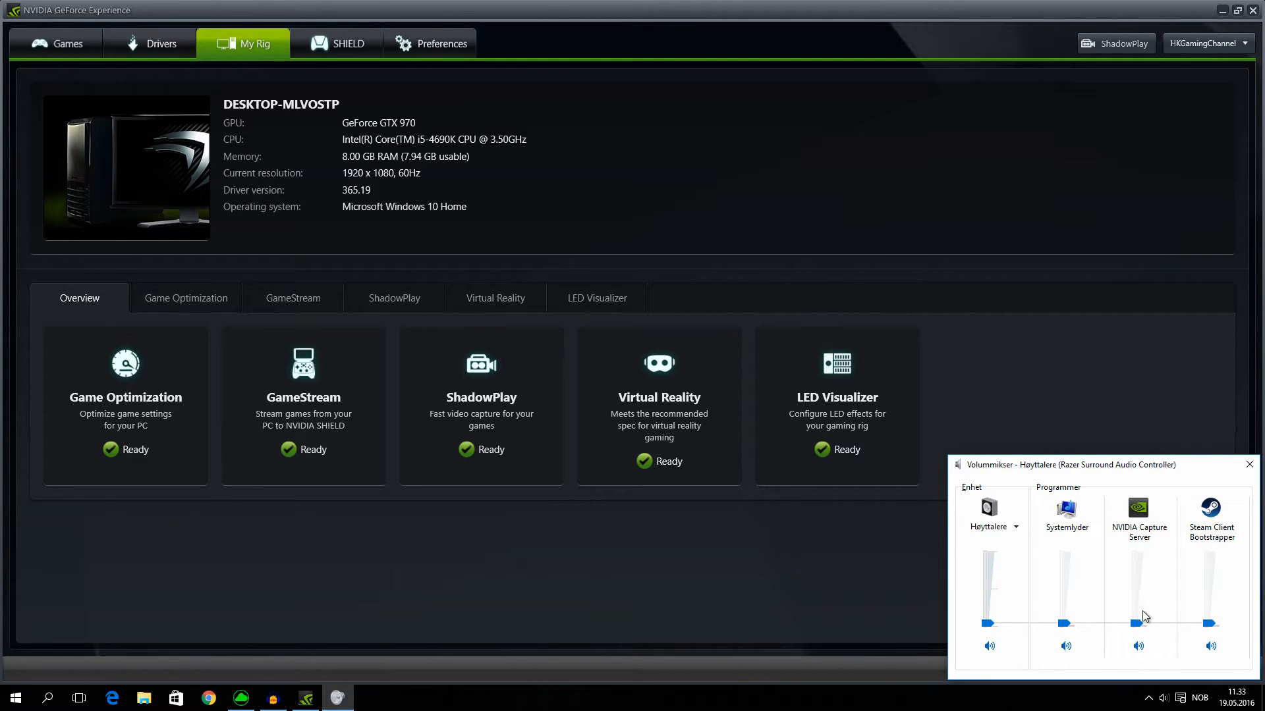
mouse_move(1135, 628)
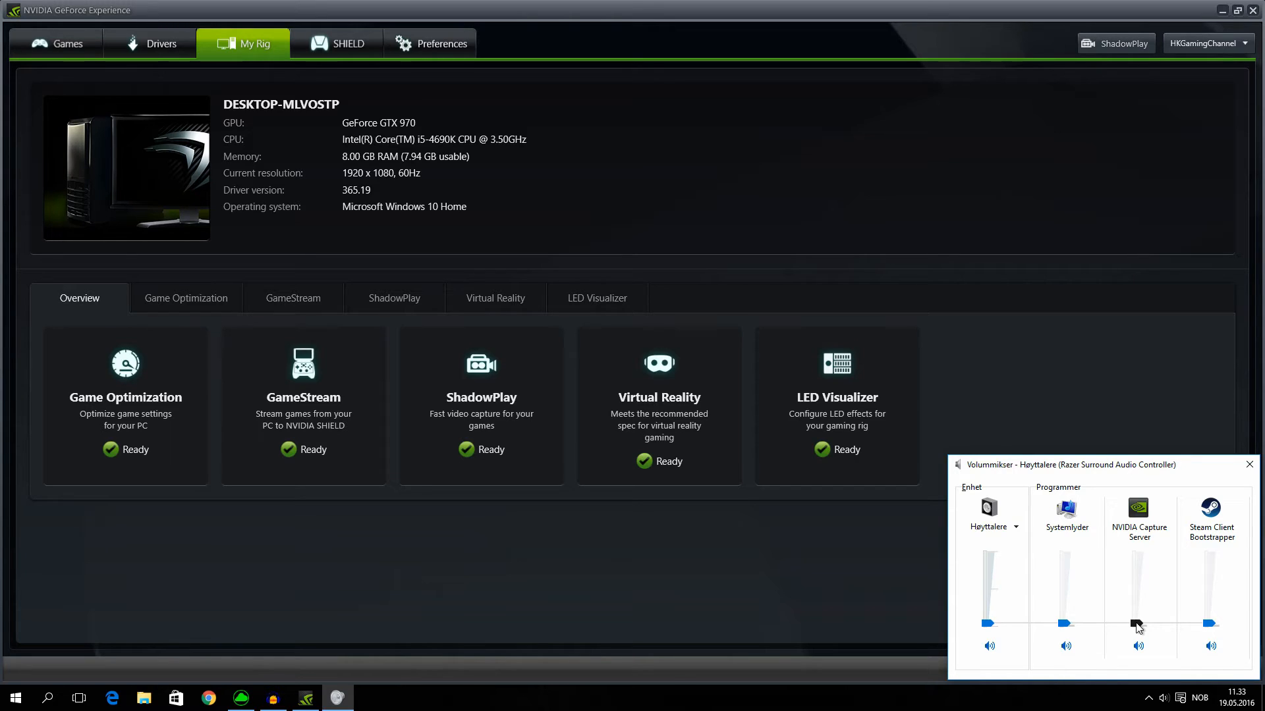
mouse_move(1137, 625)
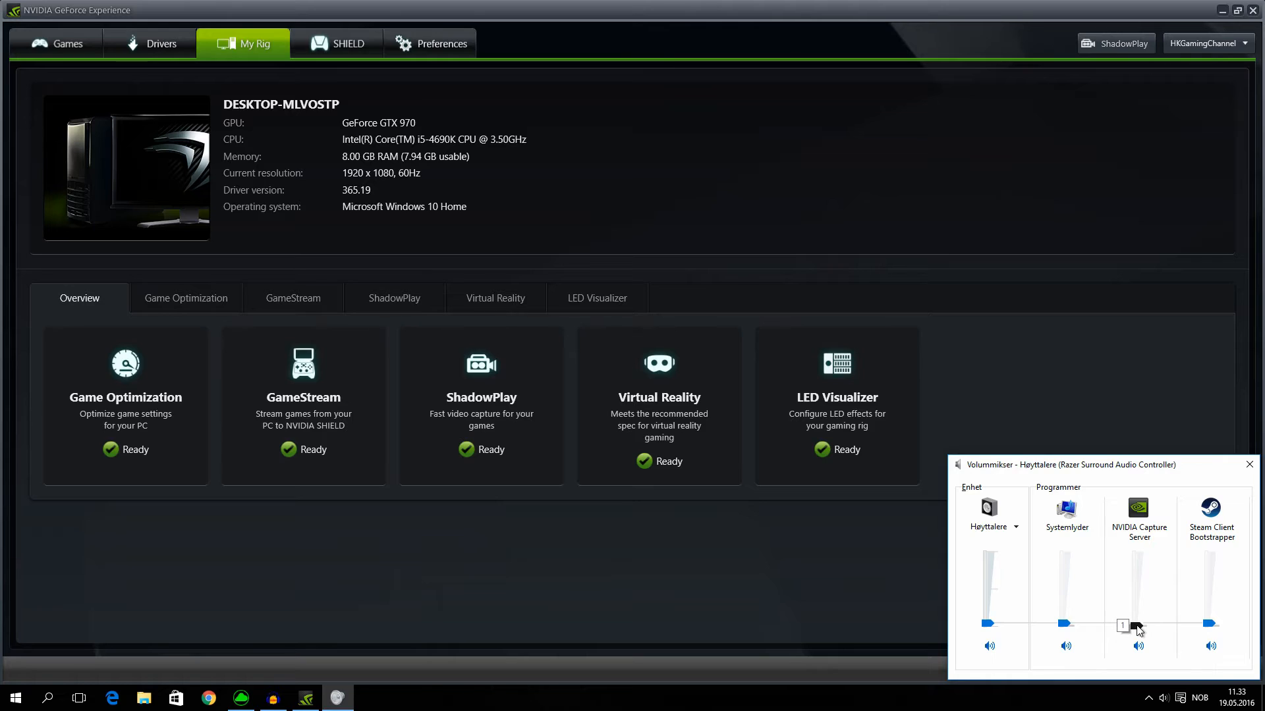